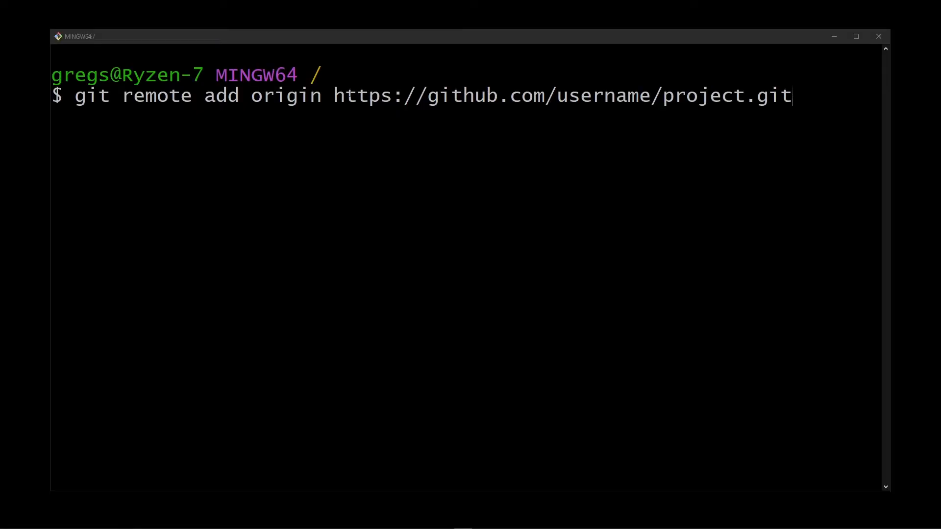
- Replace 'add' with 'set-url' so the command reads 'git remote set-url origin' with the project URL
double_click(86, 95)
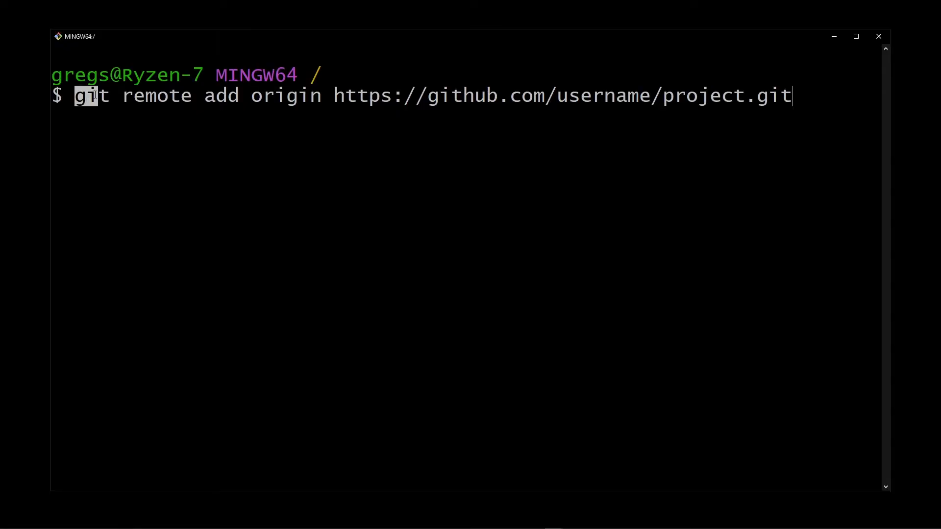
drag(78, 96, 237, 96)
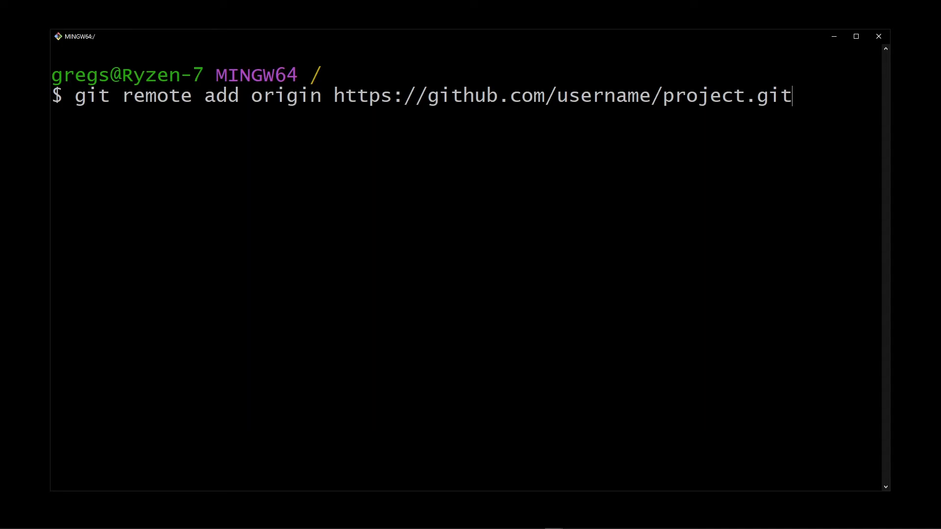
double_click(221, 96)
text(set-ur)
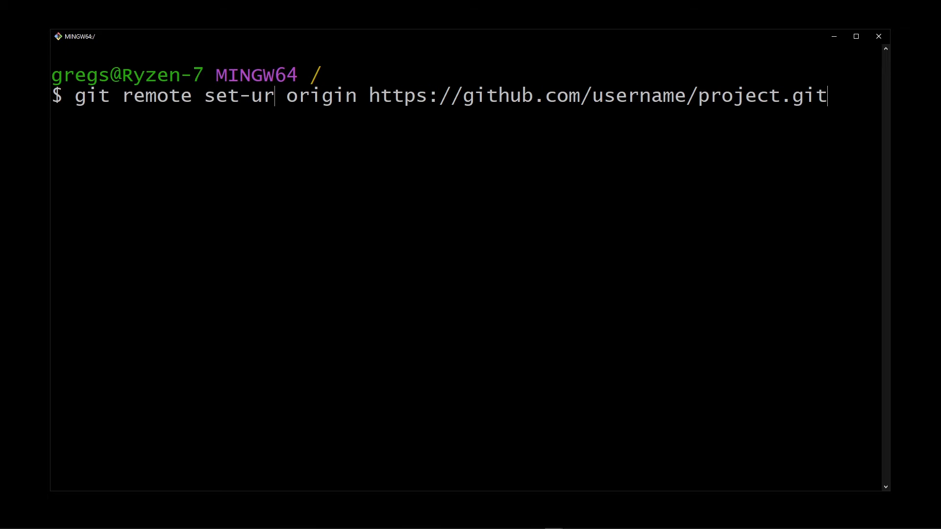
text(l)
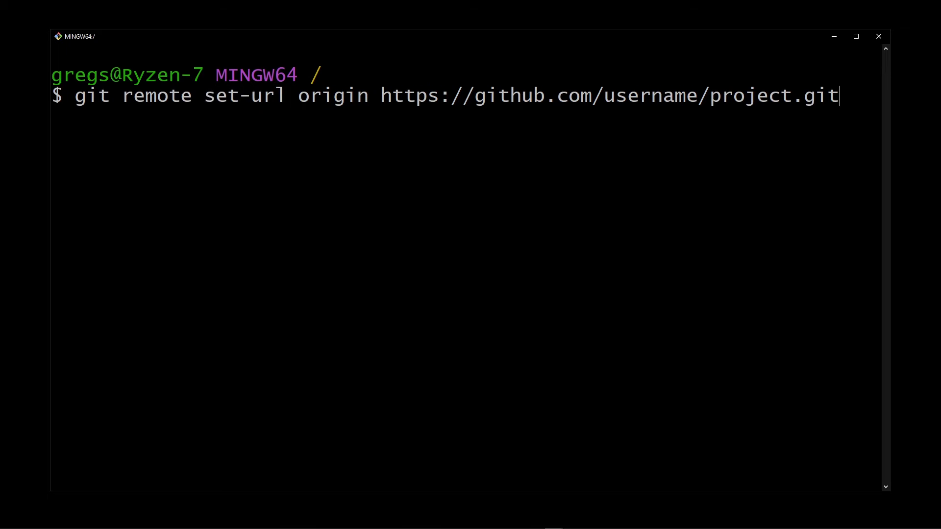
double_click(245, 96)
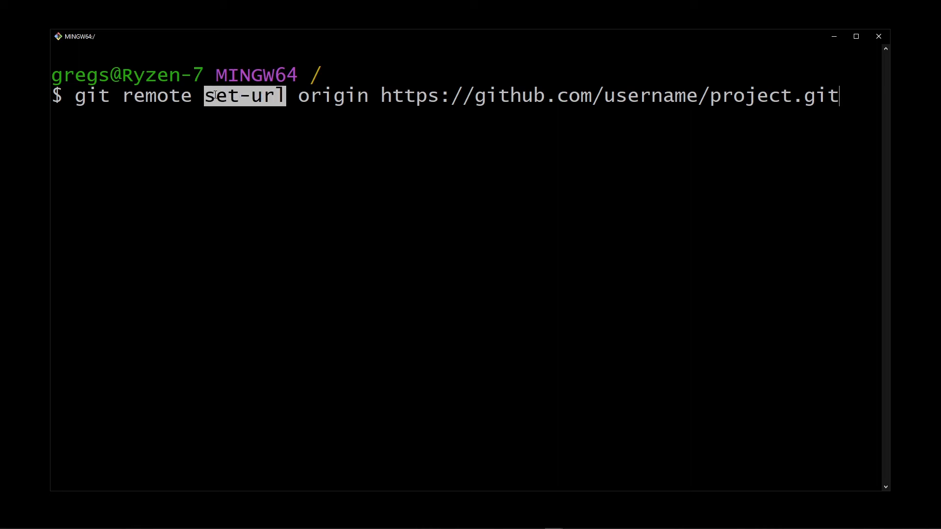